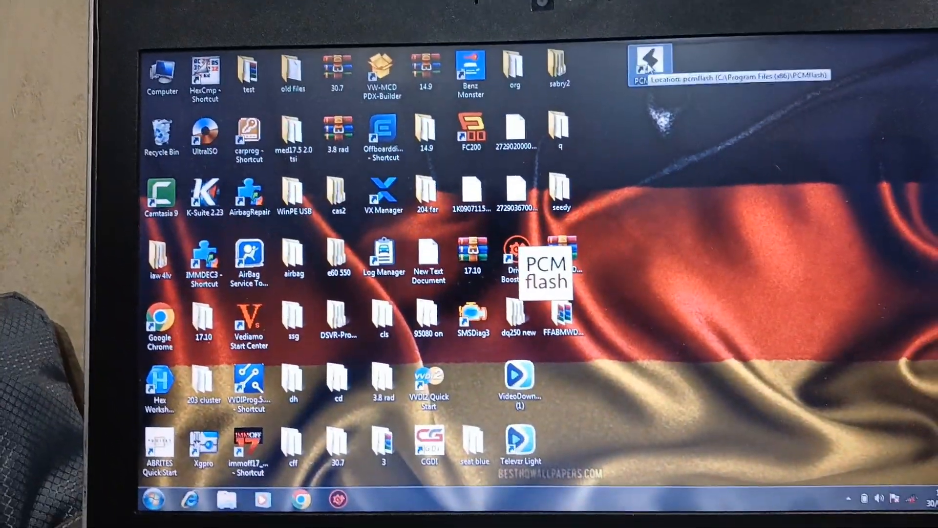
# - Launch PCMflash and choose the [58] VAG: DQ200G2 Boot (MICRO) protocol
pyautogui.doubleClick(641, 65)
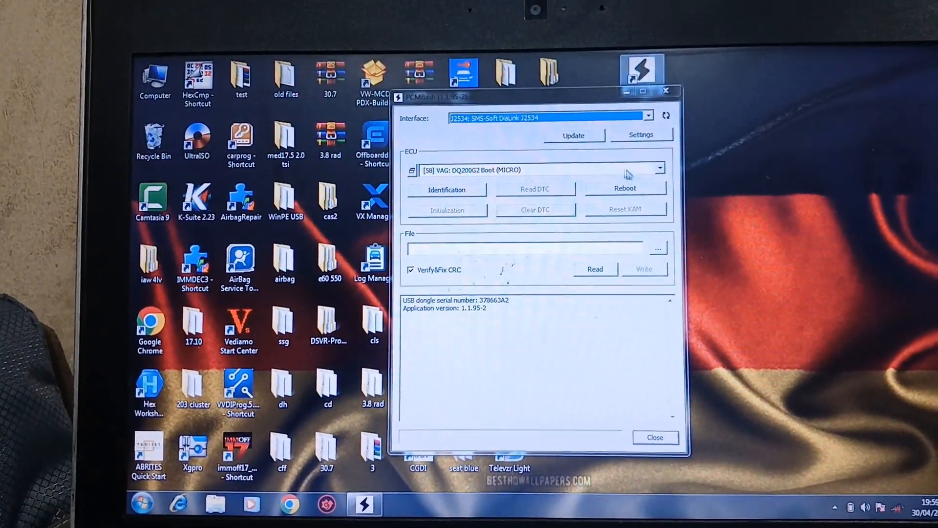
pyautogui.click(659, 163)
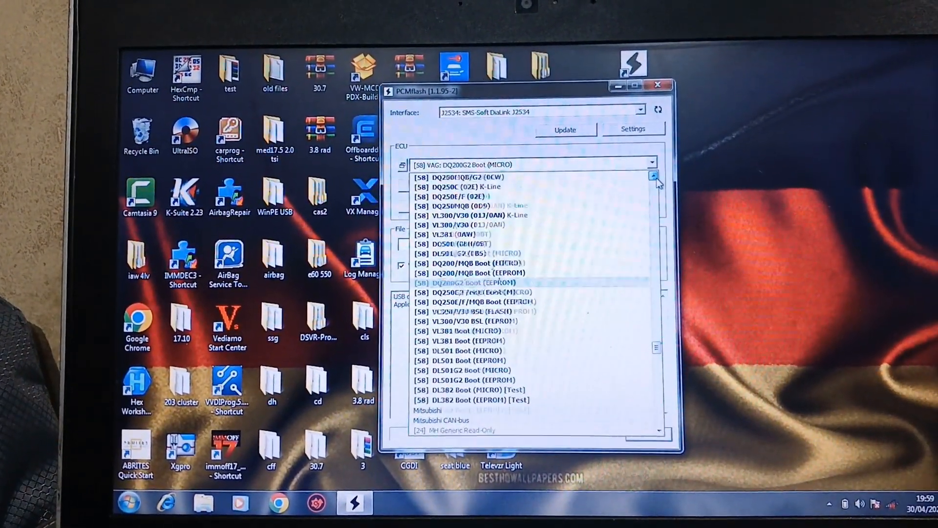
pyautogui.click(464, 177)
pyautogui.write('backup')
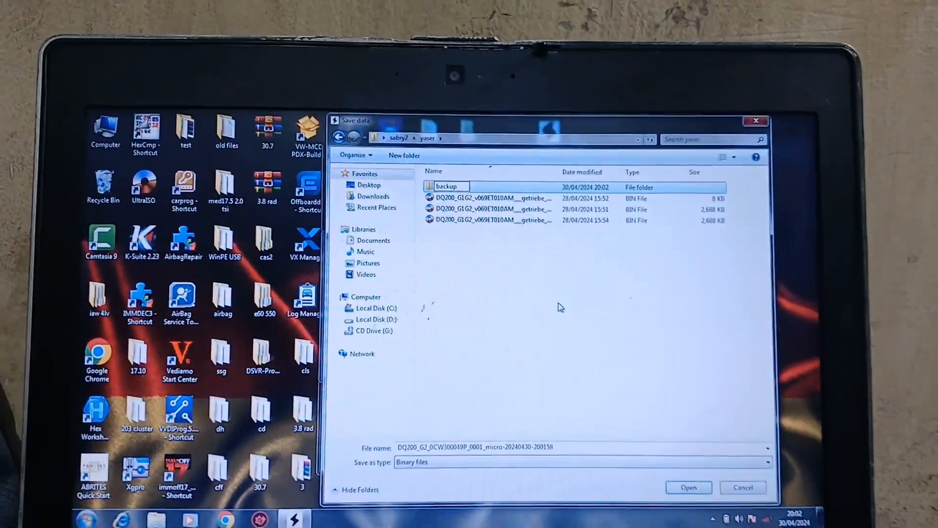
# - Store the micro read BIN in the new backup folder and confirm the correct-checksum messages
pyautogui.doubleClick(447, 187)
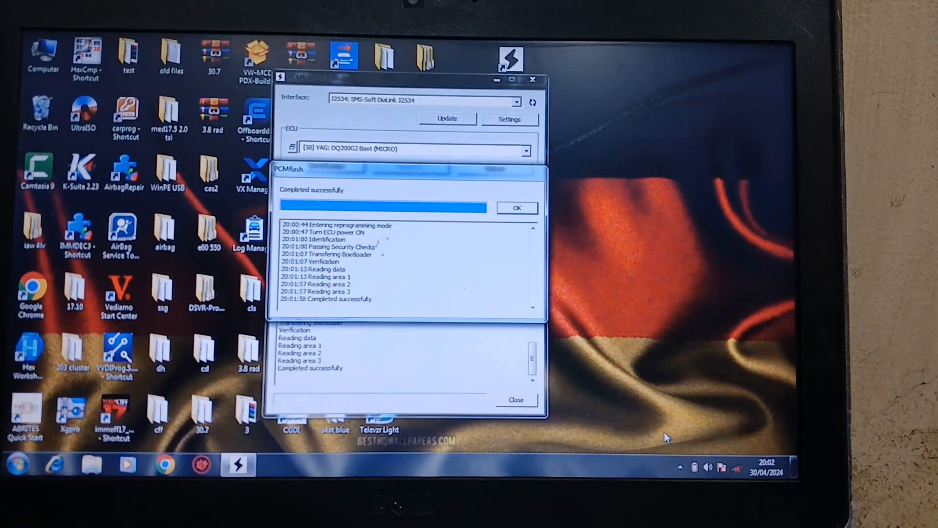
pyautogui.click(516, 207)
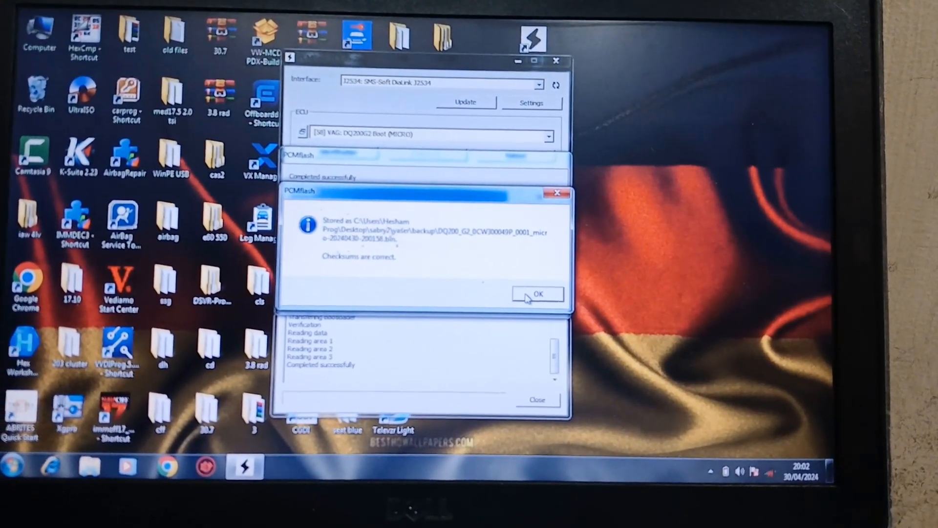
pyautogui.click(537, 294)
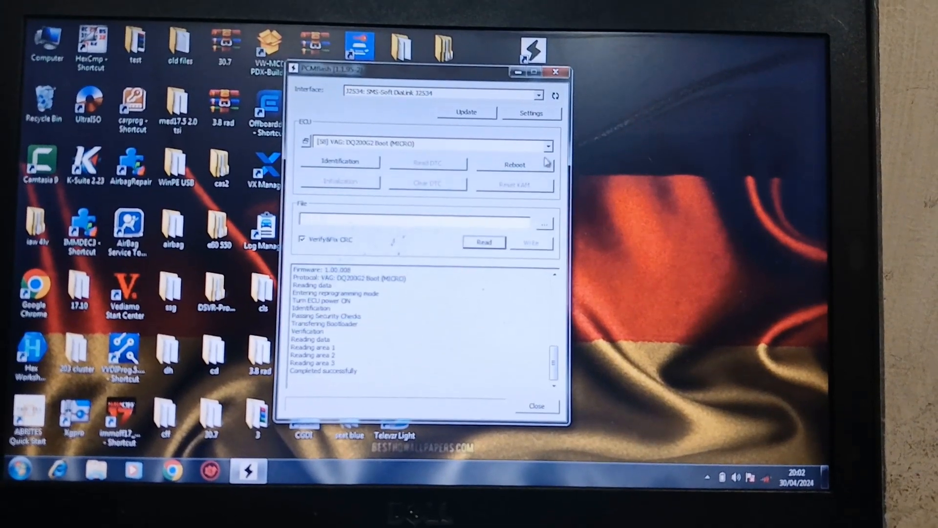
# - Switch to DQ200G2 Boot (EEPROM) and attempt a read that fails
pyautogui.click(546, 145)
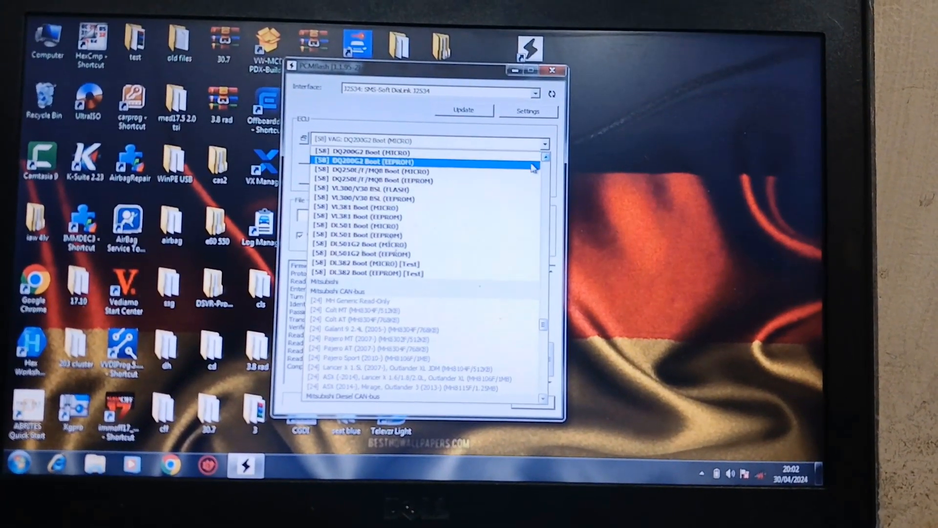
pyautogui.click(389, 161)
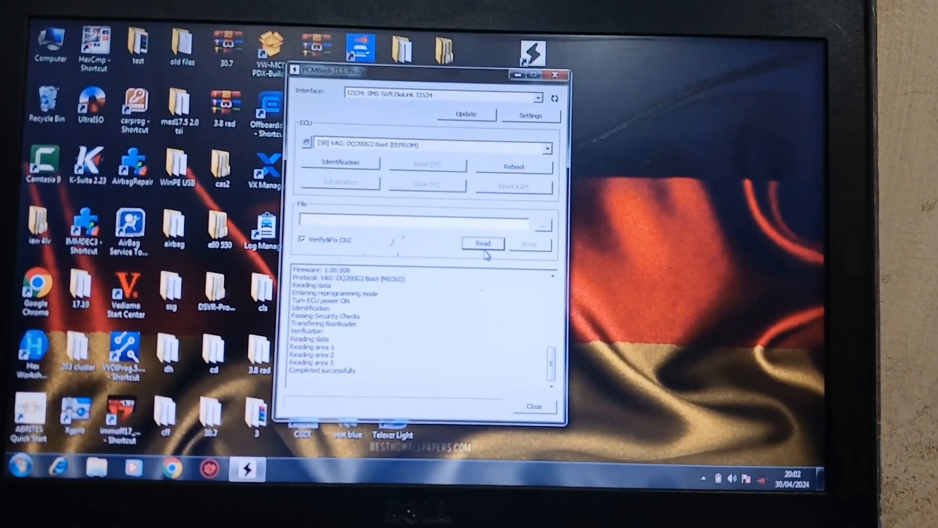
pyautogui.click(482, 243)
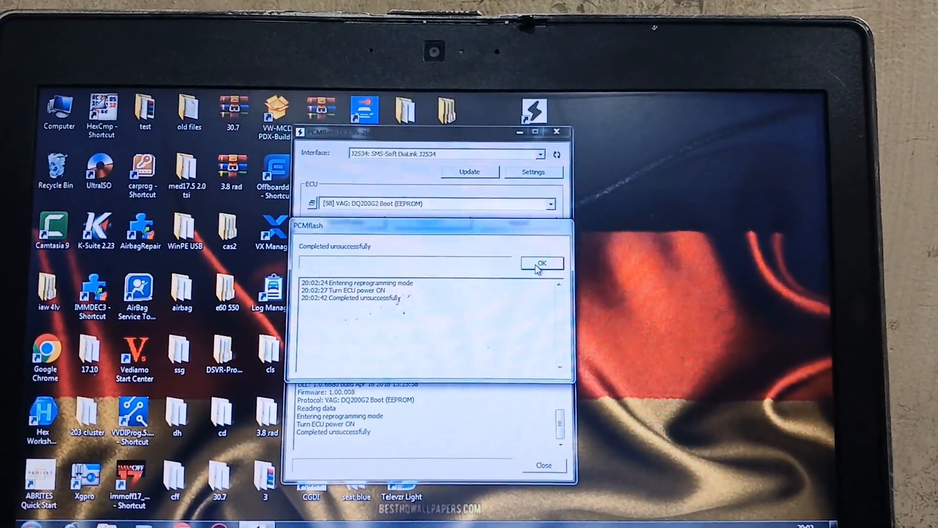
pyautogui.click(542, 263)
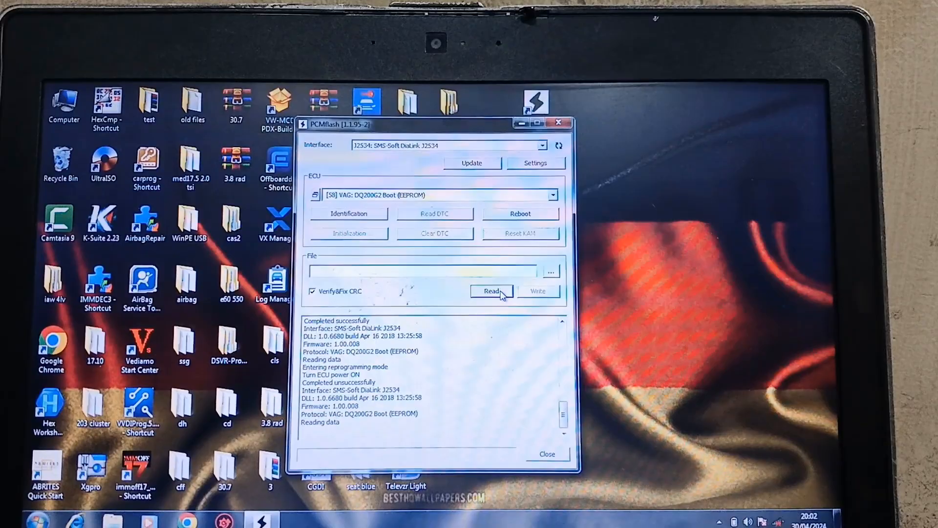
# - Retry the EEPROM read without automatic power control and save it into the backup folder
pyautogui.click(490, 292)
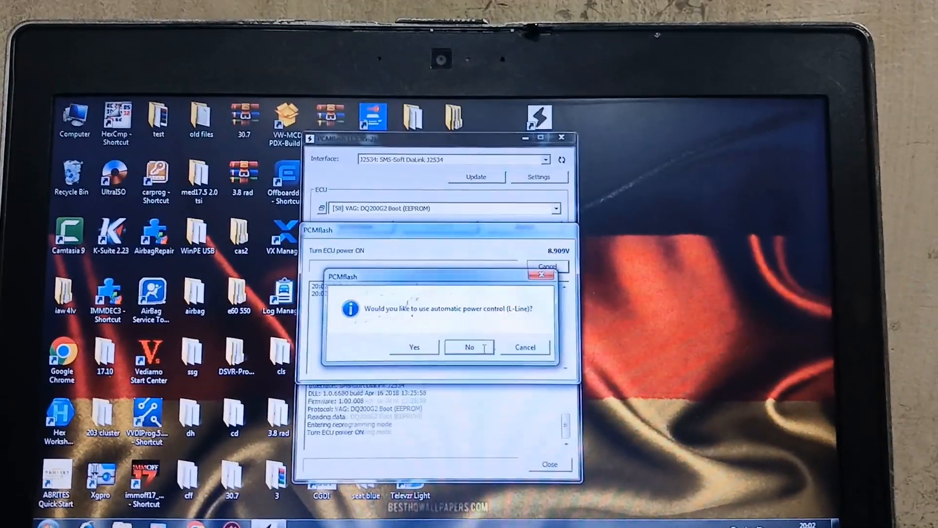
pyautogui.click(469, 347)
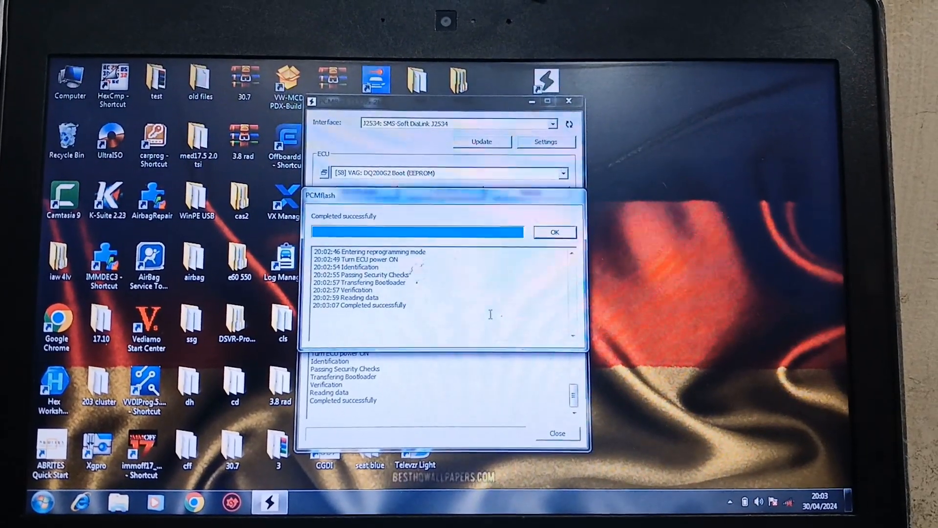
pyautogui.click(553, 232)
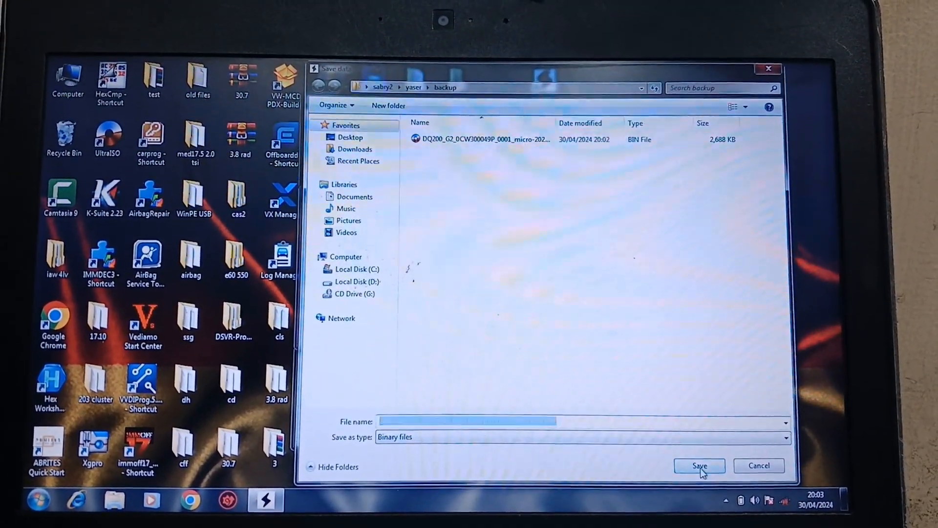
pyautogui.click(700, 465)
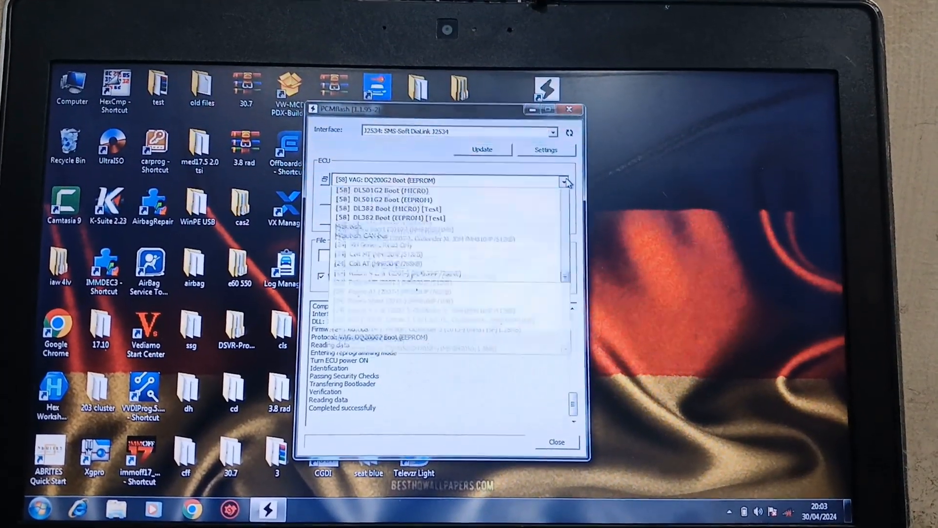
# - On DQ200G2 Boot (MICRO), load the DQ200_G1G2 micro file from 28/04/2024 and start writing it in clone mode
pyautogui.click(389, 190)
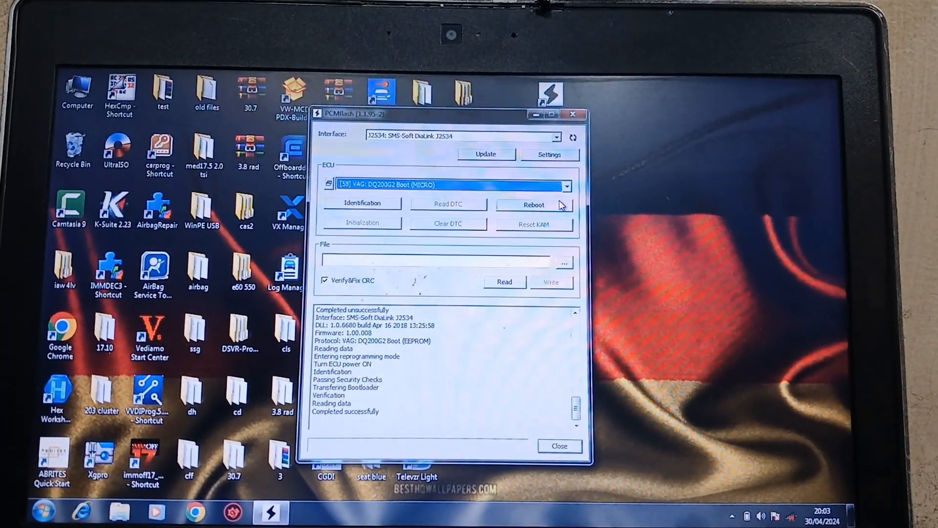
pyautogui.click(562, 263)
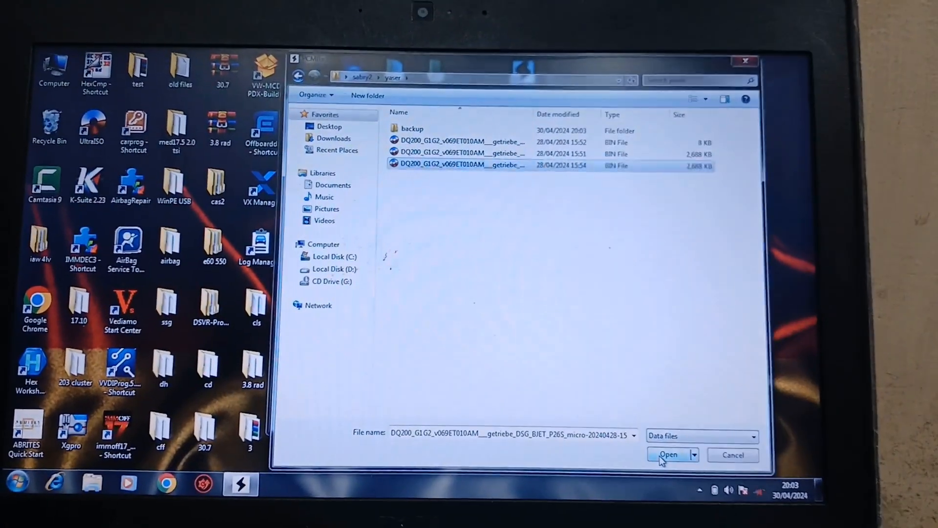
pyautogui.click(668, 455)
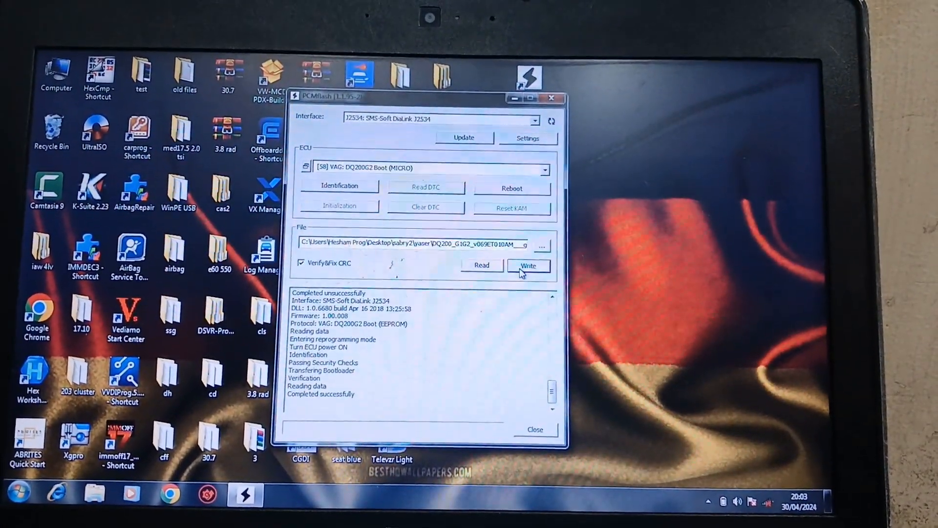
pyautogui.click(528, 265)
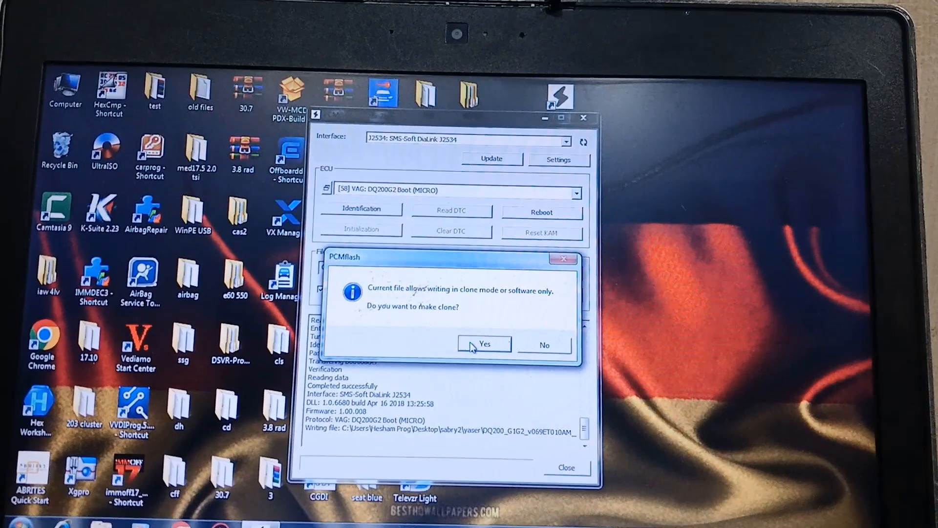
pyautogui.click(484, 344)
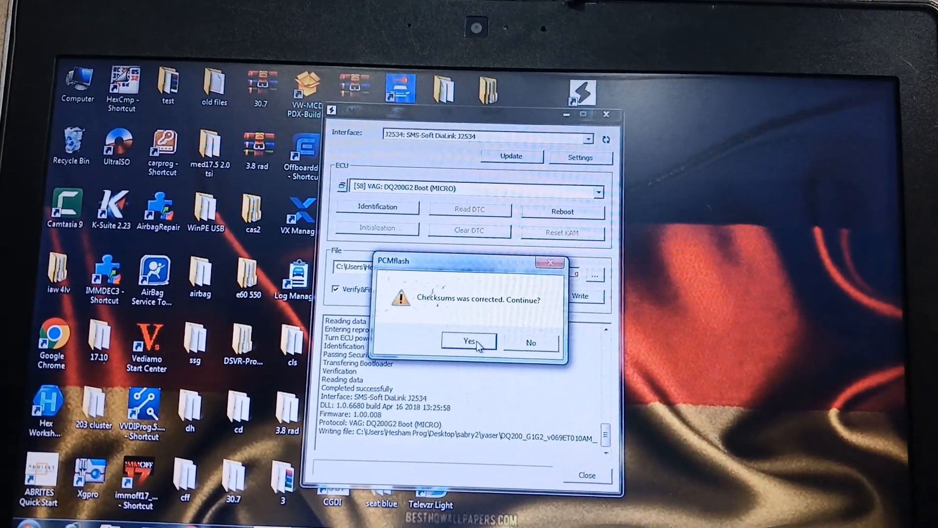
# - Accept the corrected checksums and write the micro without automatic power control until completion
pyautogui.click(468, 341)
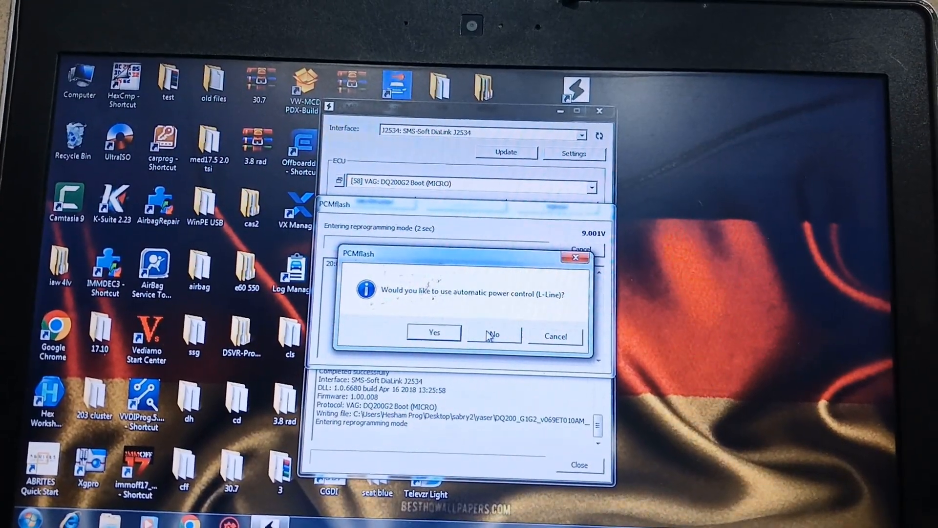
pyautogui.click(493, 333)
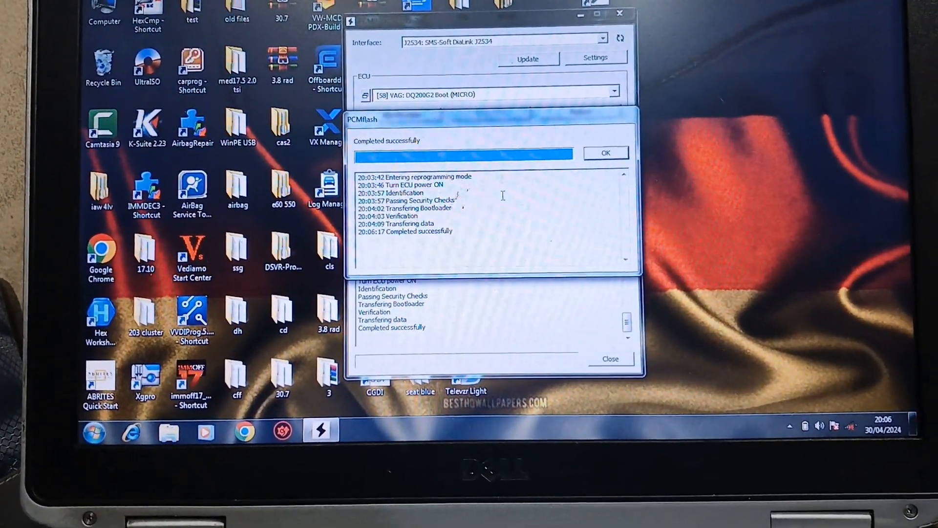
# - Switch to DQ200G2 Boot (EEPROM) and load the eeprom .bin data file
pyautogui.click(612, 100)
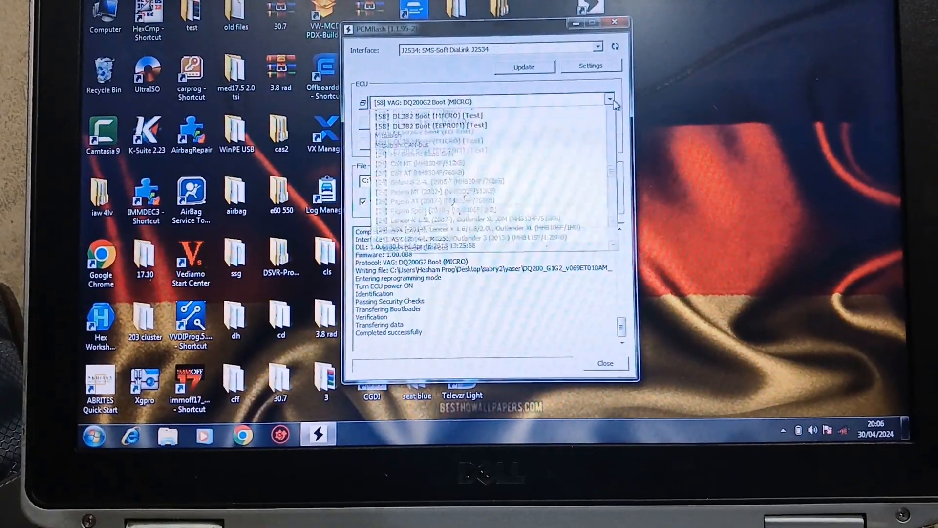
pyautogui.click(431, 113)
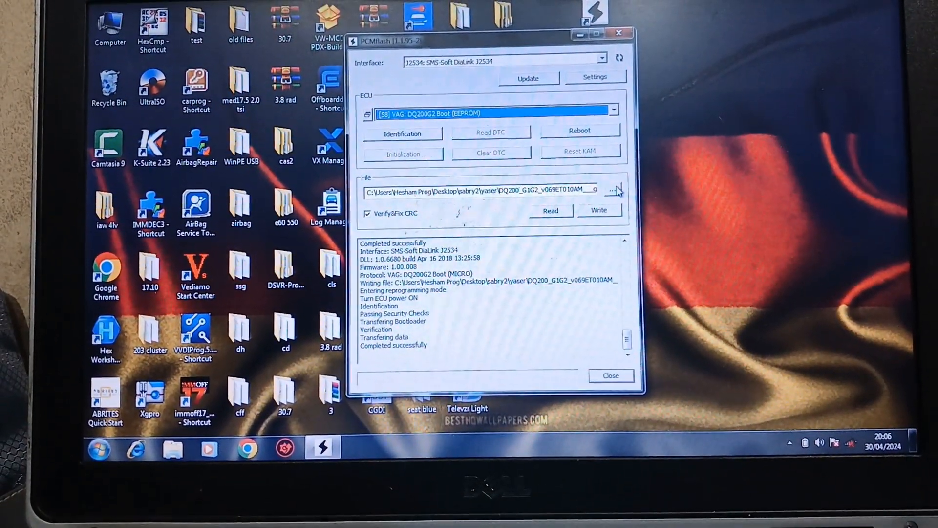
pyautogui.click(612, 190)
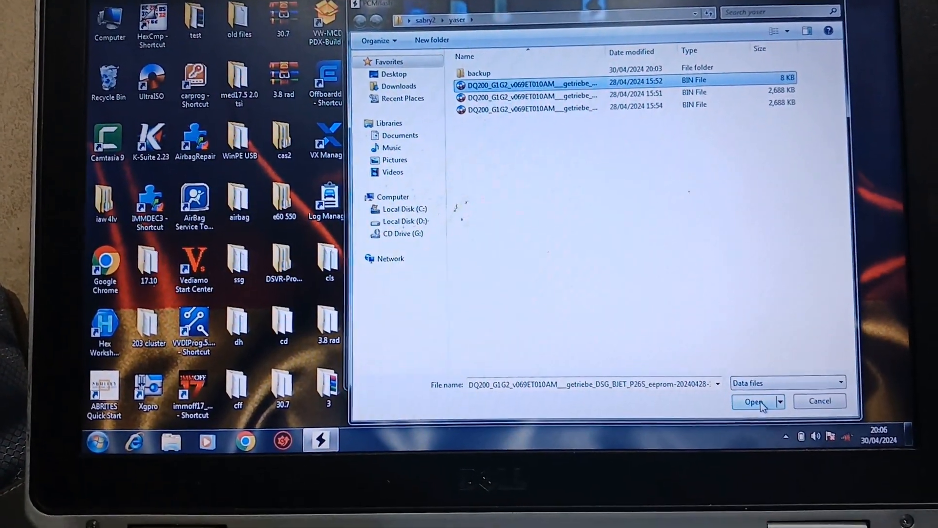
pyautogui.click(754, 401)
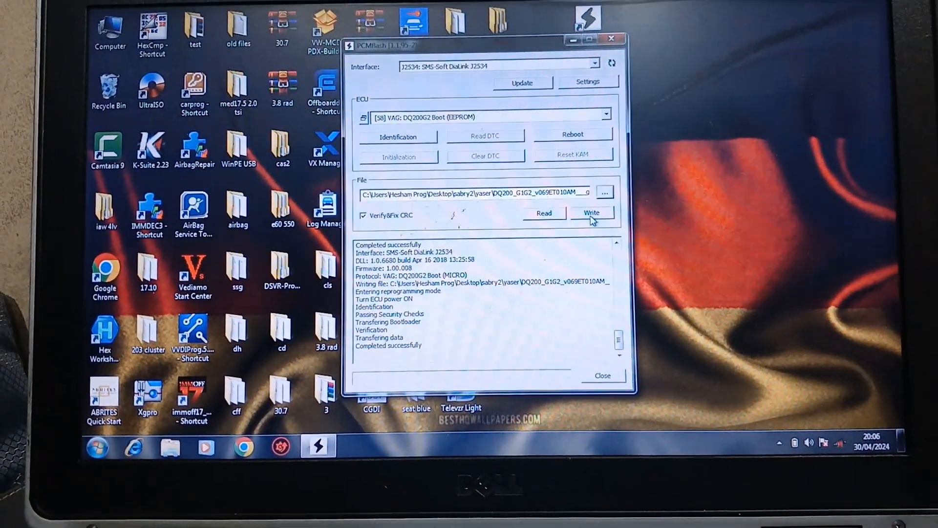
# - Write the EEPROM file despite unused checksums, without automatic power control, to successful completion
pyautogui.click(591, 213)
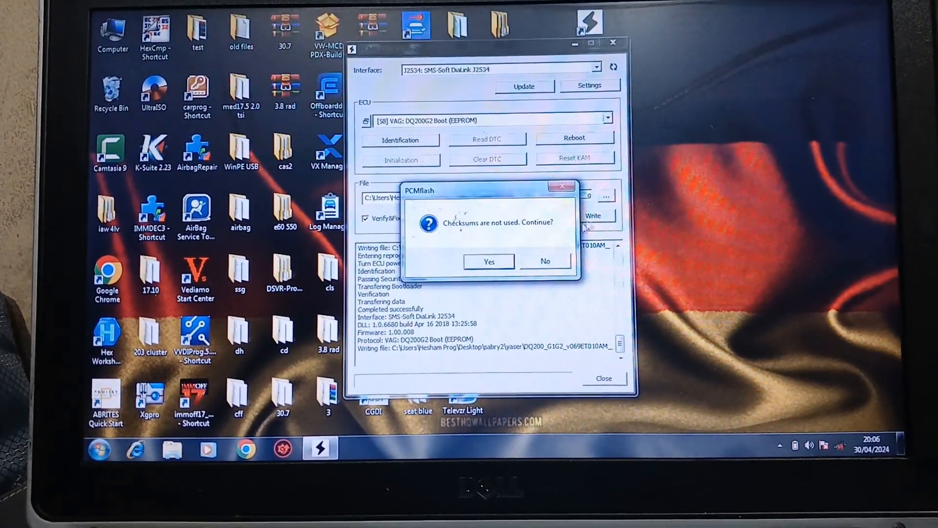
pyautogui.click(489, 262)
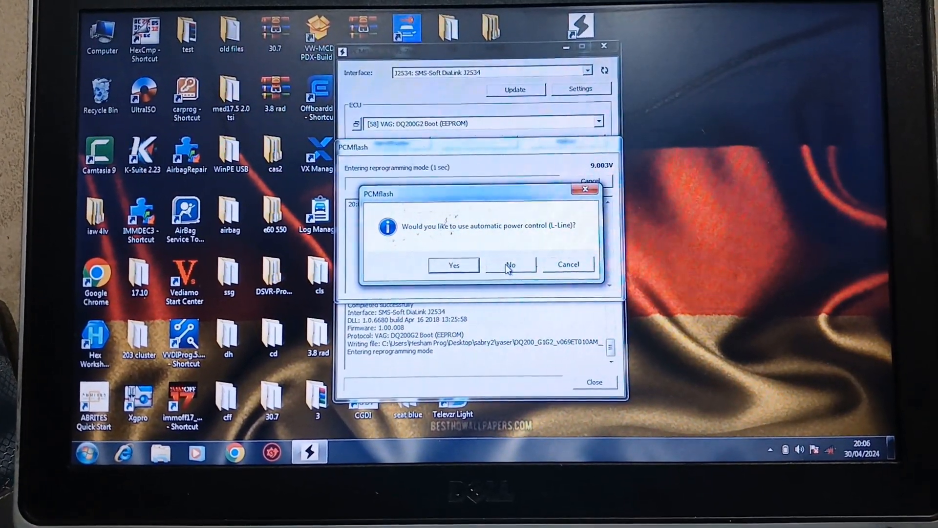
pyautogui.click(511, 265)
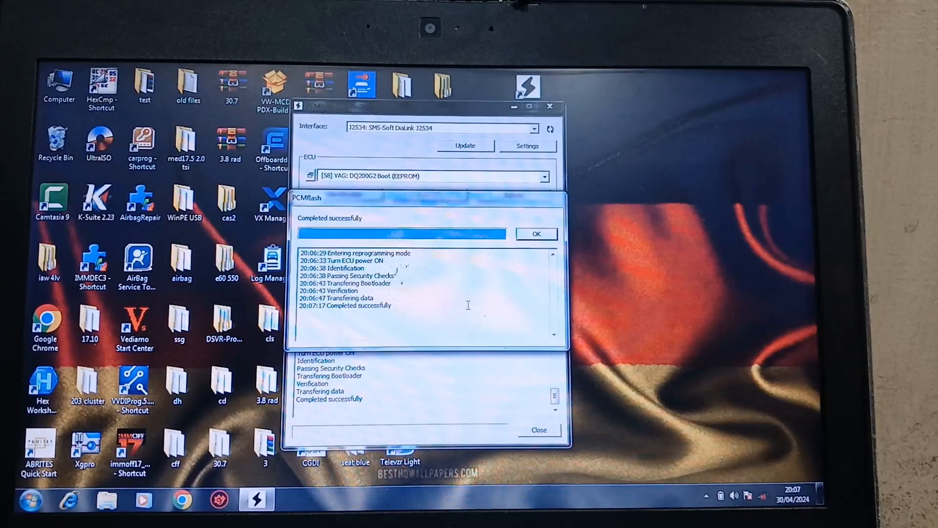
pyautogui.click(536, 234)
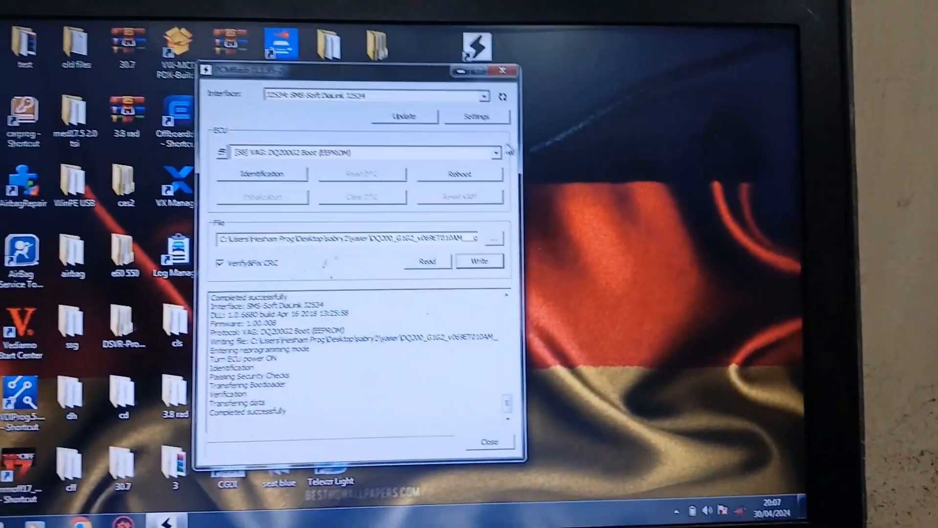
# - Identify the gearbox on VAG: DQ200 (0AM) as 0AM300043F, then return to DQ200G2 Boot (MICRO)
pyautogui.click(496, 154)
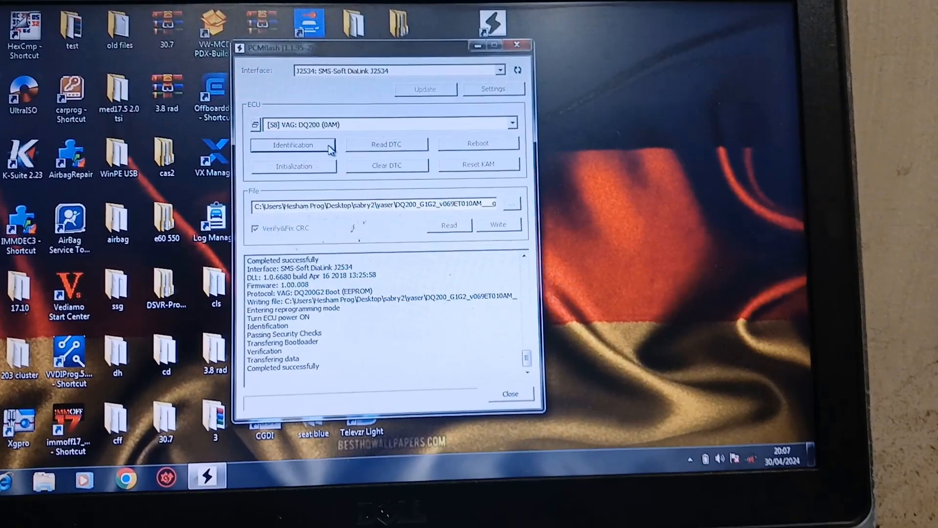
pyautogui.click(292, 145)
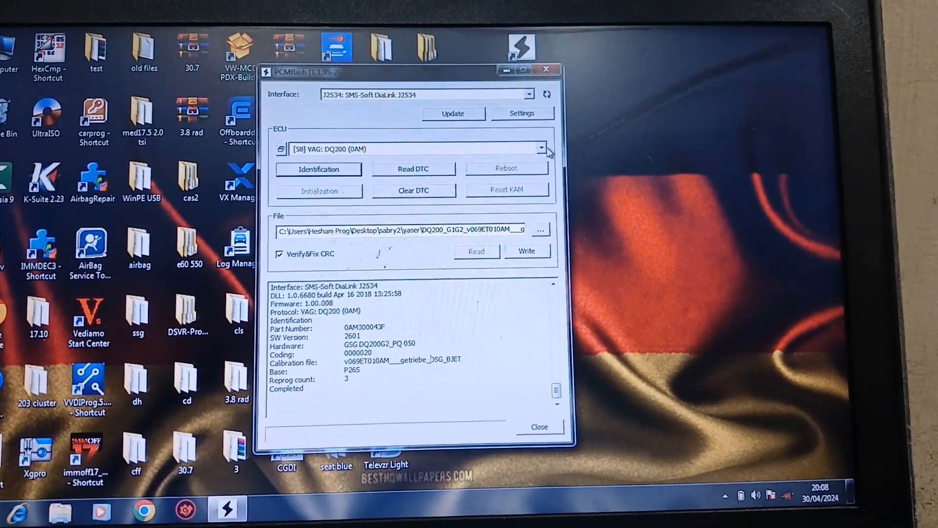
pyautogui.click(542, 148)
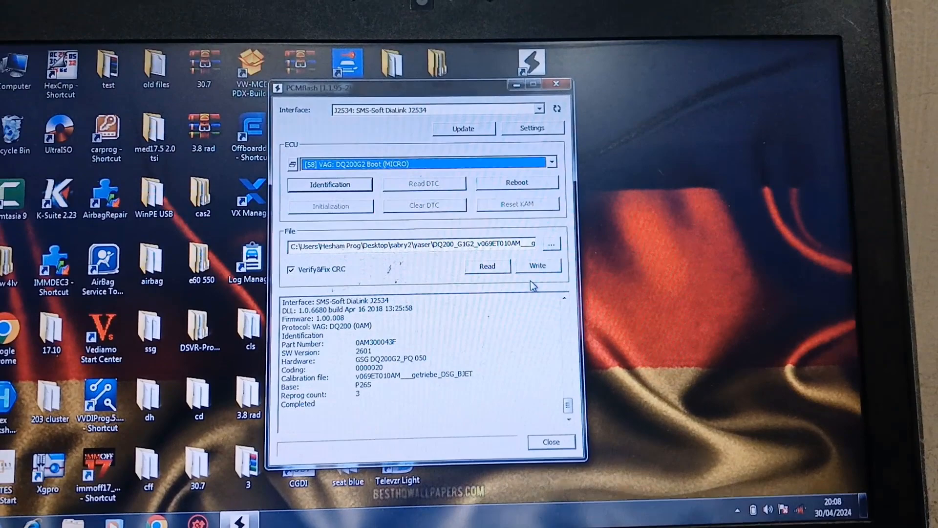
# - Read the micro back from the ECU without automatic power control and begin creating a folder for it
pyautogui.click(487, 262)
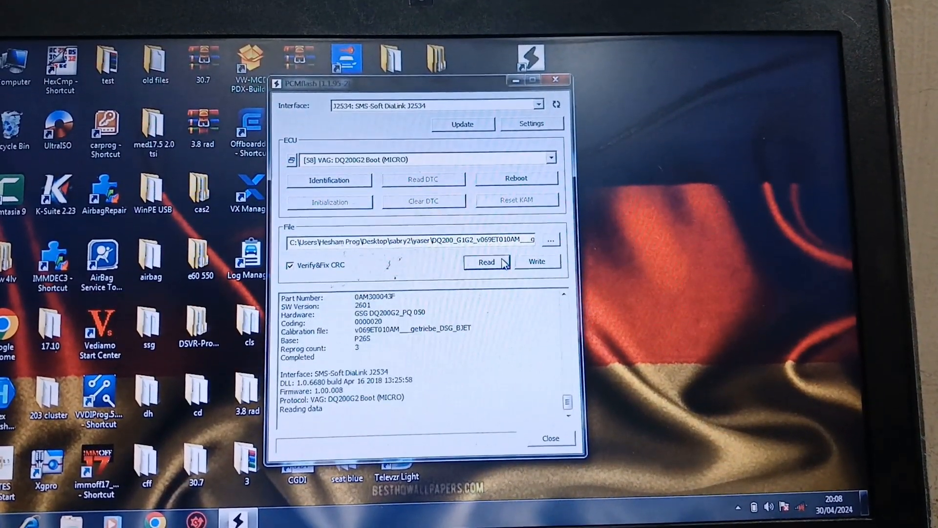
pyautogui.click(487, 262)
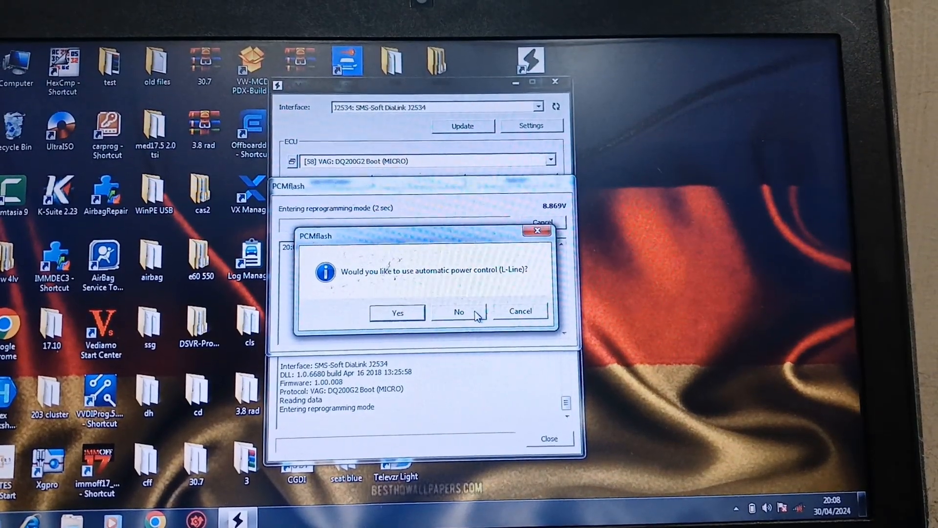
pyautogui.click(458, 312)
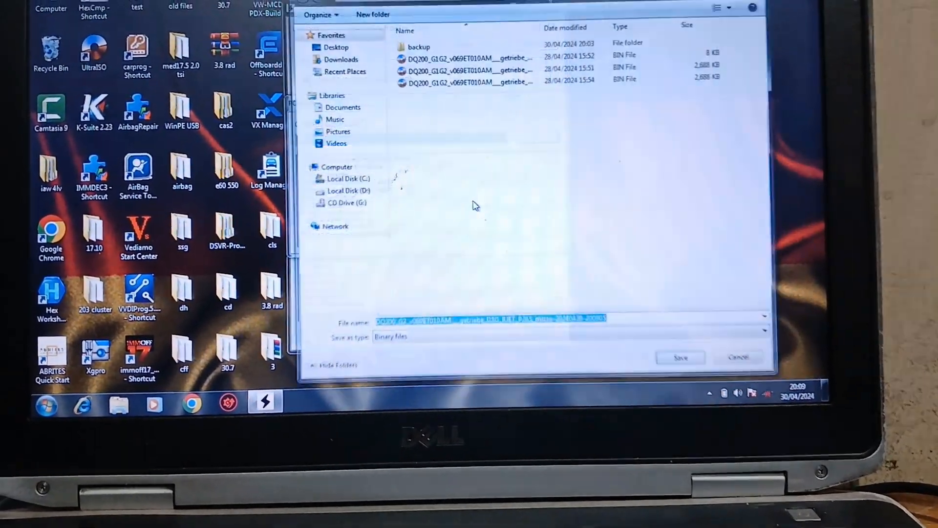
pyautogui.rightClick(473, 204)
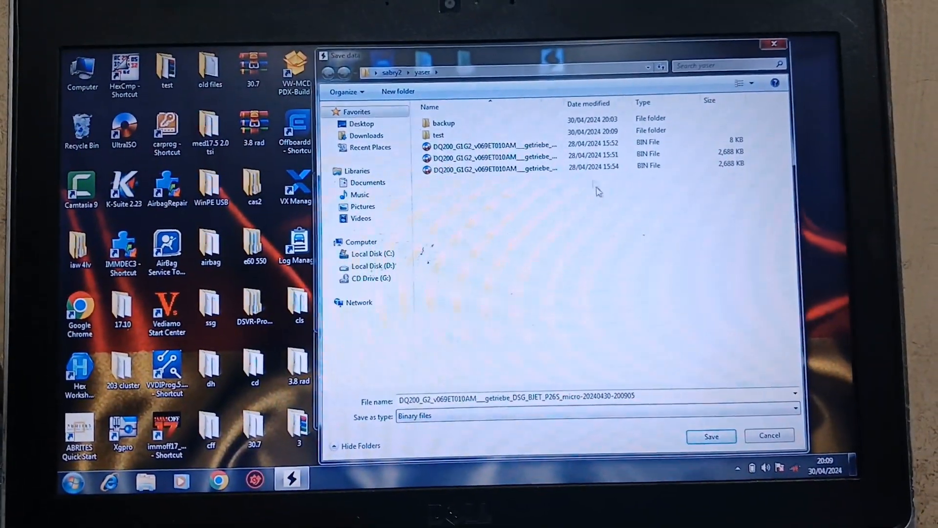
# - Save the micro read into the new 'test' folder with correct checksums, then select DQ200G2 Boot (EEPROM)
pyautogui.doubleClick(439, 135)
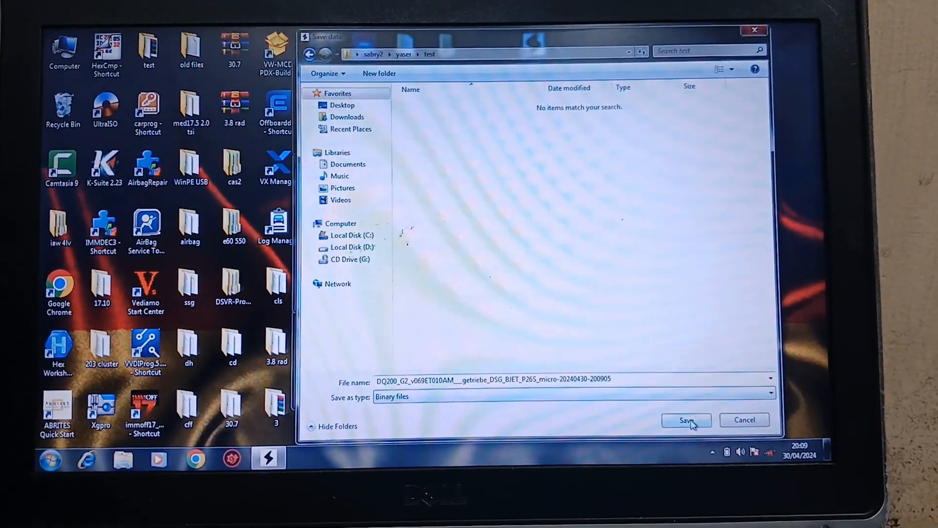
pyautogui.click(686, 419)
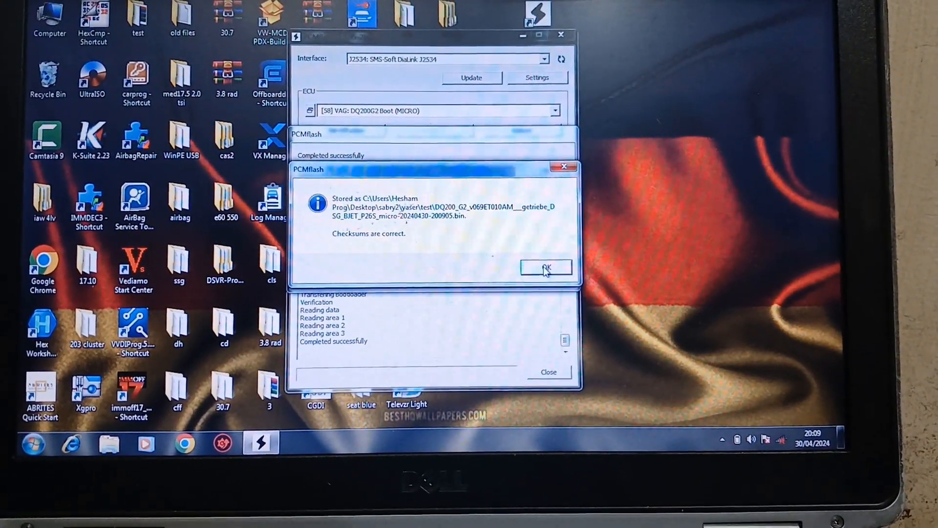
pyautogui.click(545, 266)
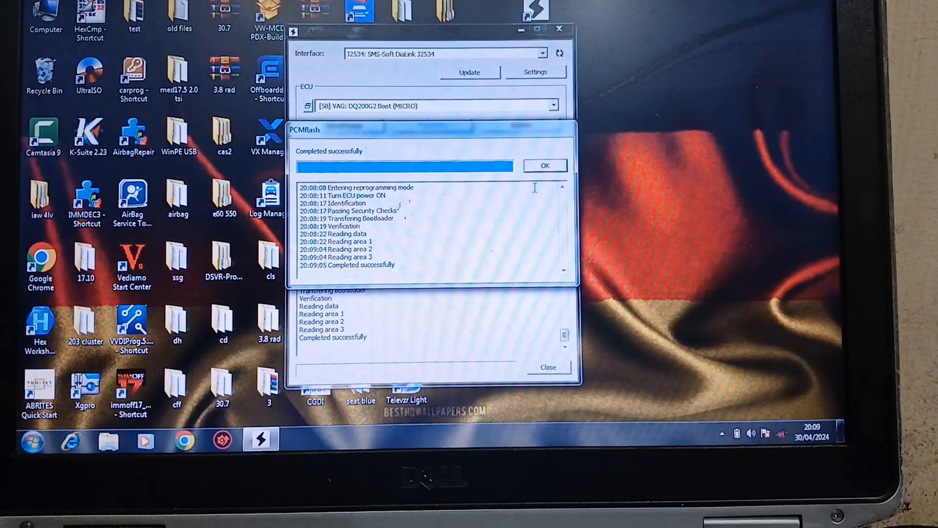
pyautogui.click(544, 165)
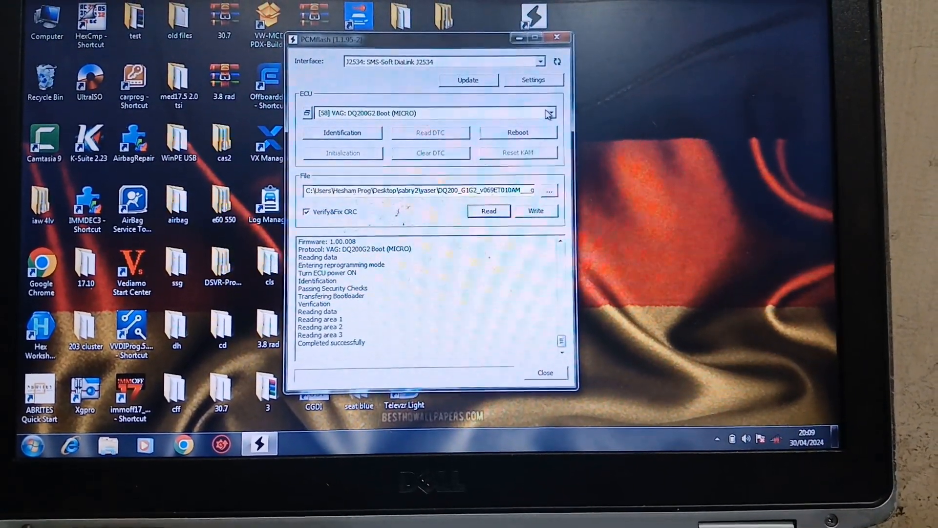
pyautogui.click(549, 113)
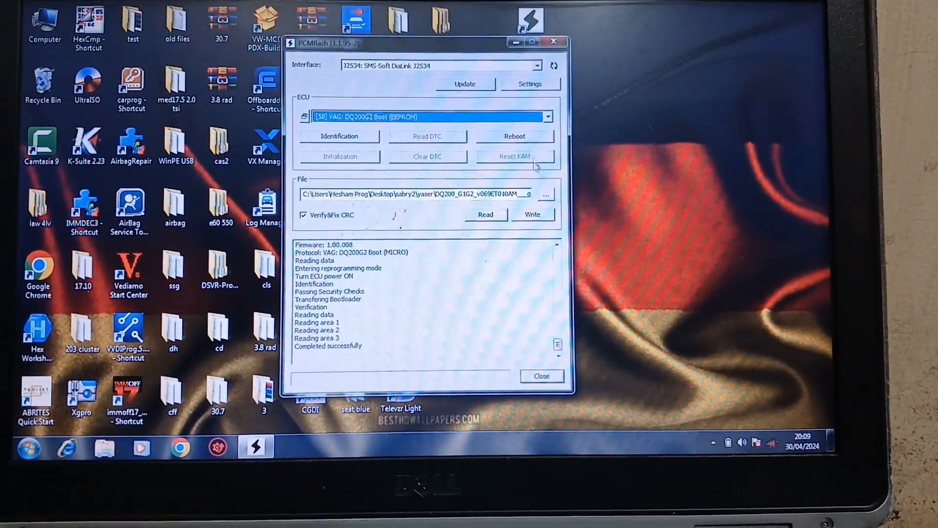
# - Read the EEPROM back without automatic power control and confirm the successful completion
pyautogui.click(484, 214)
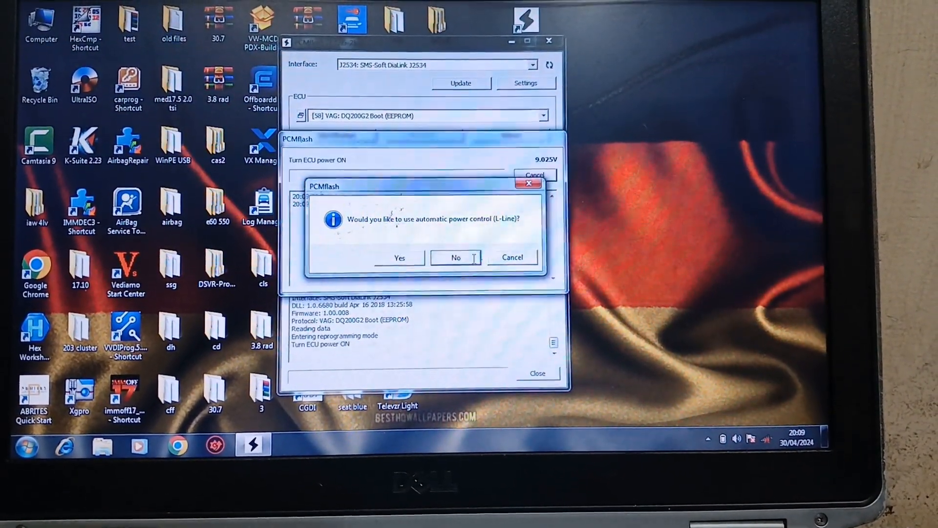
pyautogui.click(456, 257)
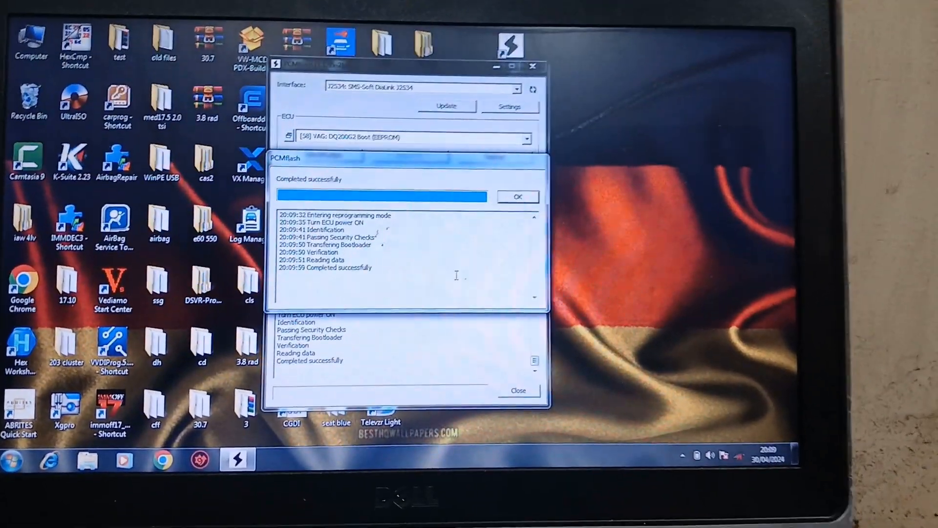
pyautogui.click(517, 196)
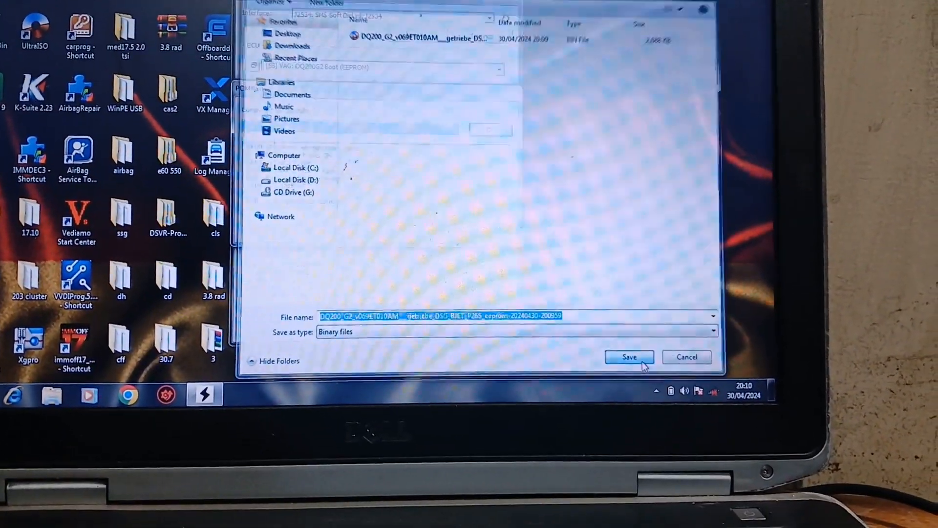
# - Save the EEPROM read-back BIN into the test folder and close PCMflash
pyautogui.click(629, 357)
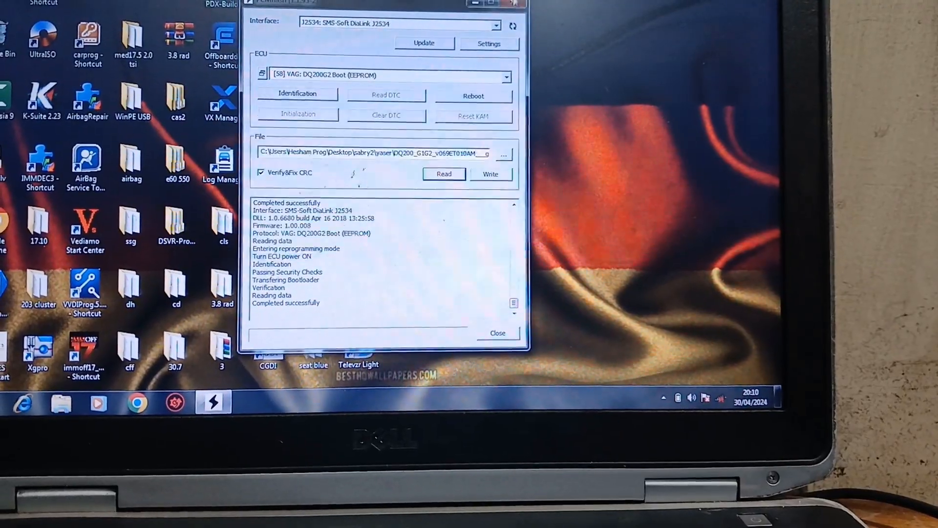
pyautogui.click(496, 332)
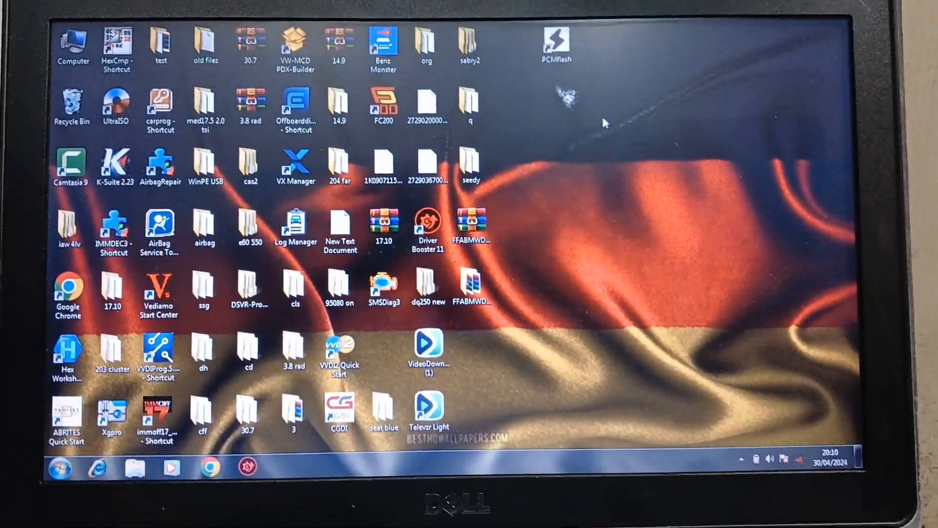